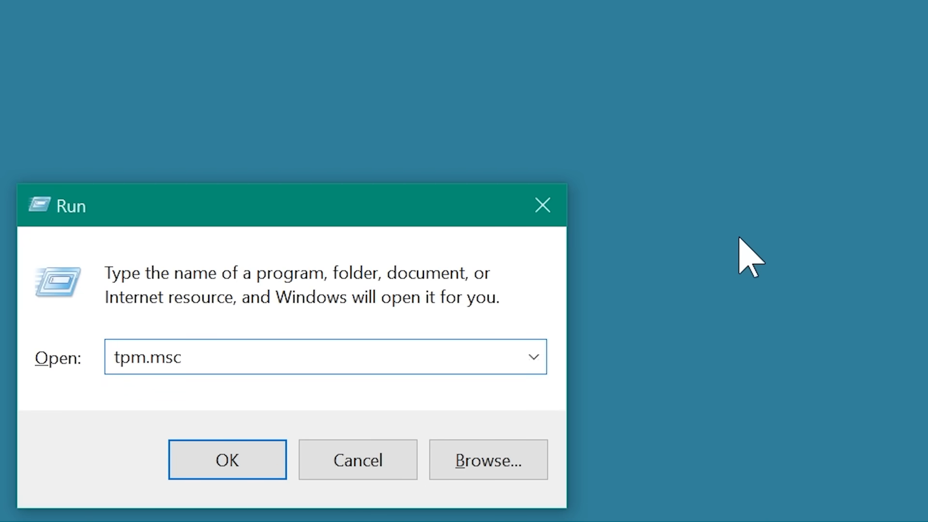
Run tpm.msc to check TPM status, then restart into the BIOS
{"action": "left_click", "coordinate": [227, 459]}
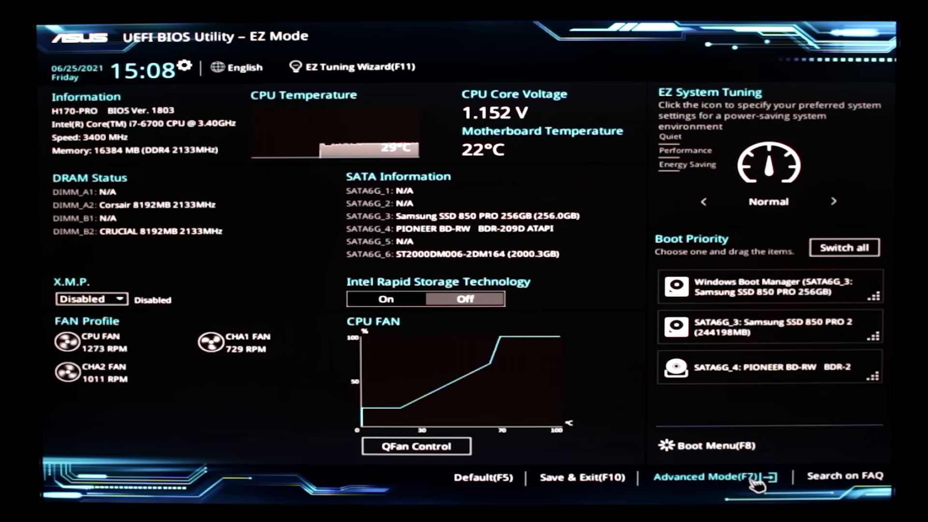
Switch from EZ Mode to Advanced Mode (F7) showing the Main information page
{"action": "left_click", "coordinate": [703, 475]}
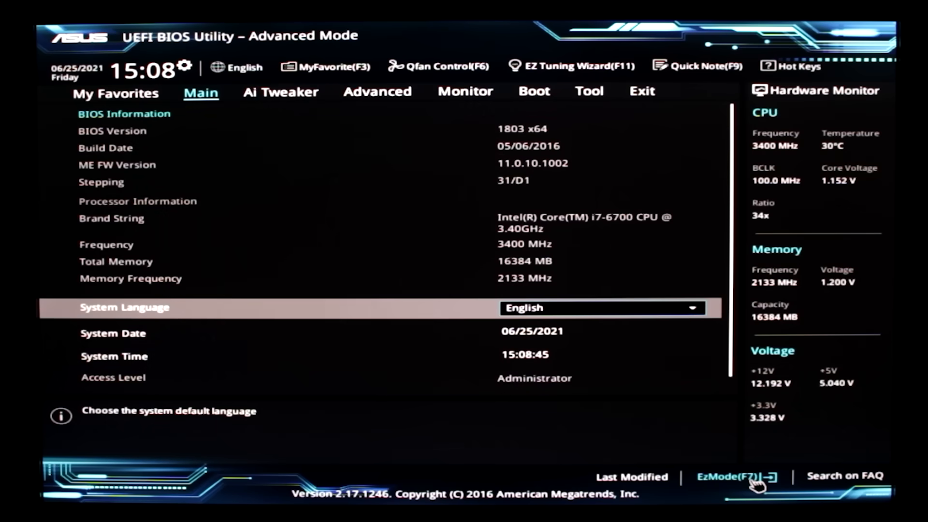
{"action": "mouse_move", "coordinate": [698, 407]}
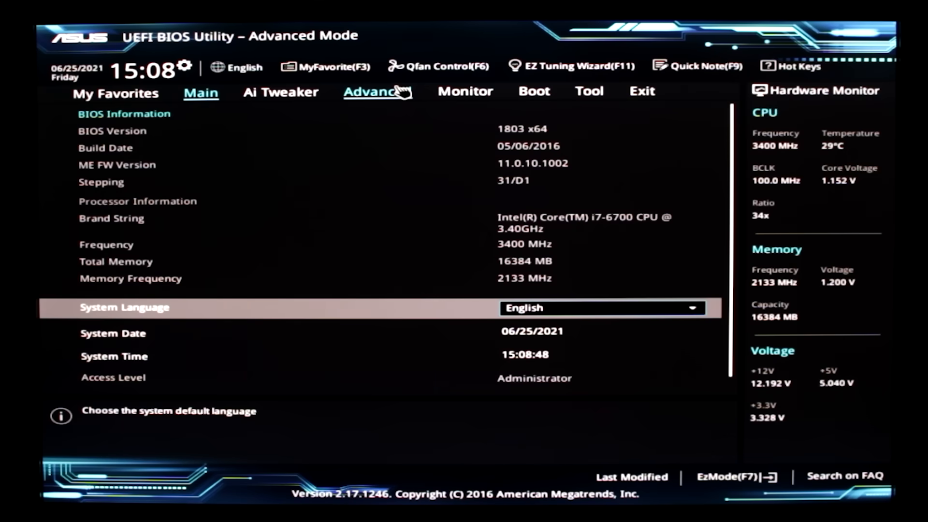
Show Advanced > PCH-FW Configuration with TPM Device Selection at Firmware TPM
{"action": "left_click", "coordinate": [376, 90]}
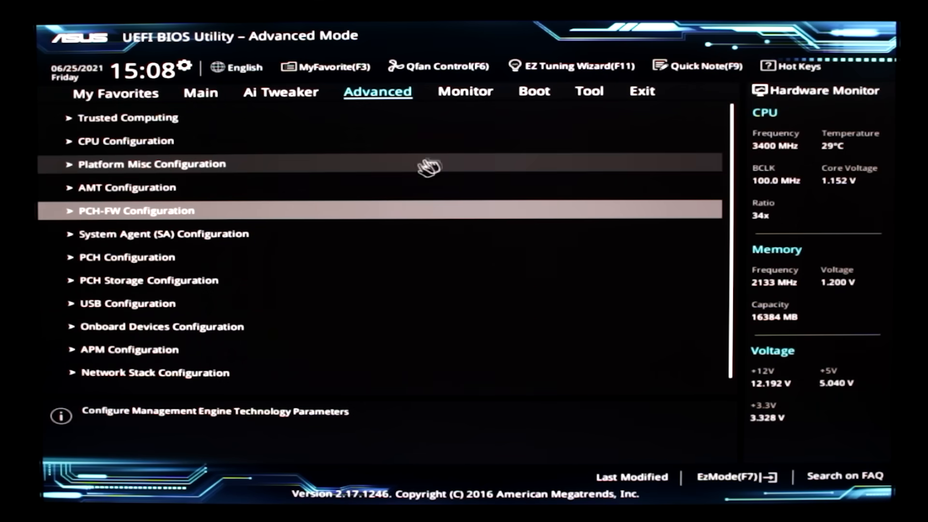
{"action": "mouse_move", "coordinate": [357, 220]}
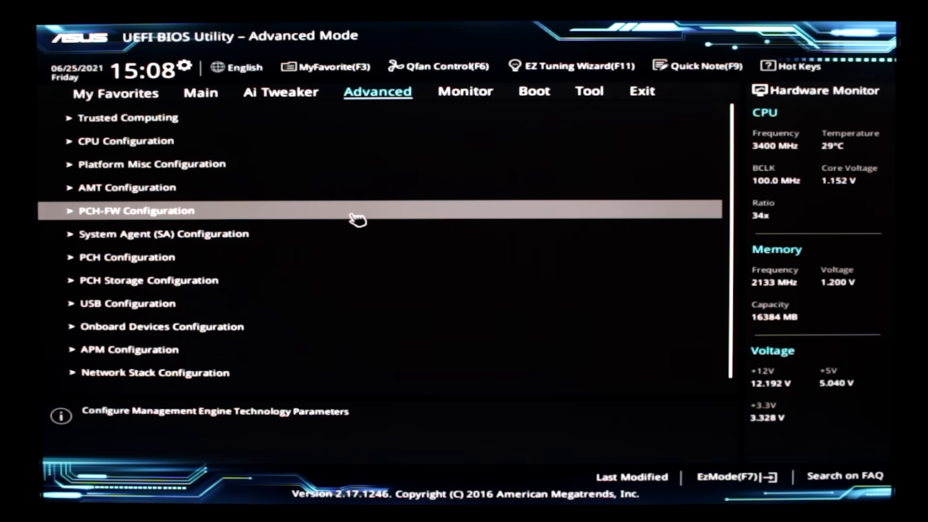
{"action": "left_click", "coordinate": [136, 210]}
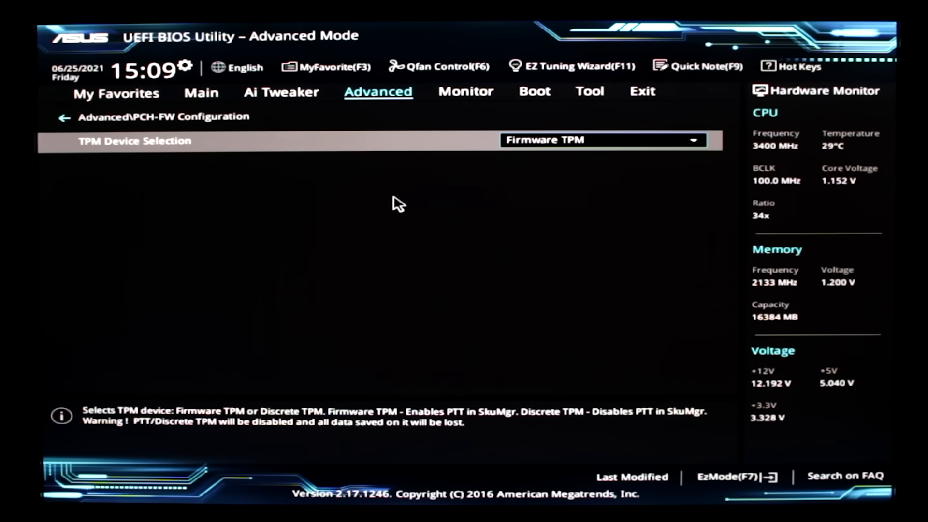
{"action": "mouse_move", "coordinate": [701, 465]}
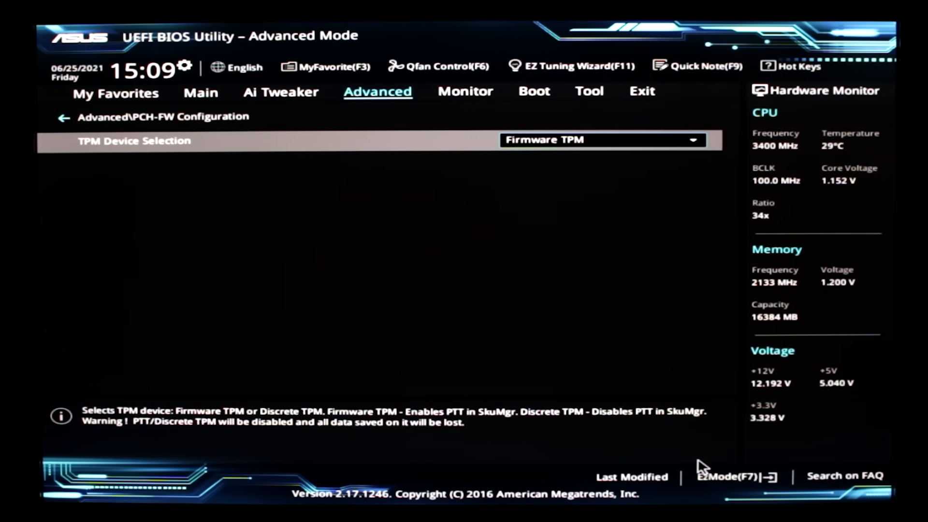